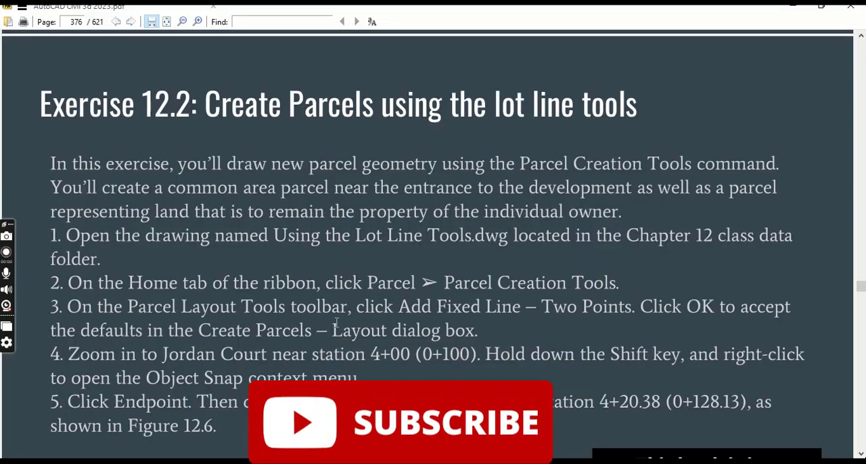
Step: Read Exercise 12.2 steps 1–5 in the PDF, then return to Civil 3D
{"action": "left_click", "coordinate": [7, 251]}
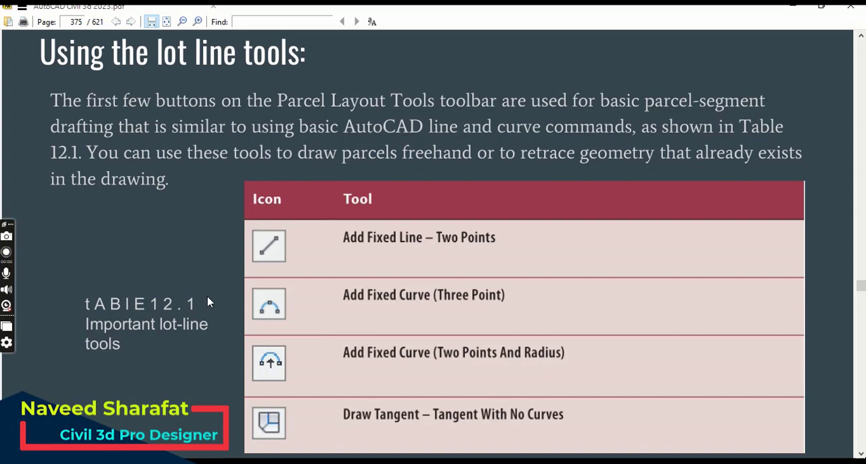
{"action": "scroll", "scroll_direction": "down", "scroll_amount": 3}
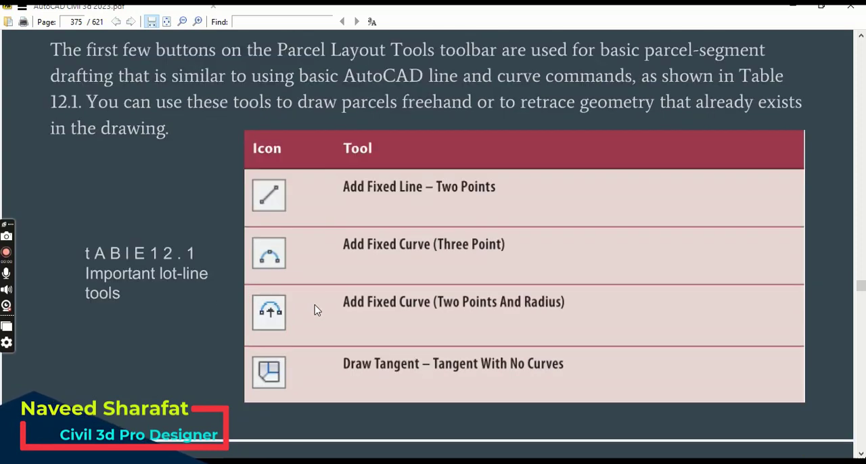
{"action": "mouse_move", "coordinate": [371, 353]}
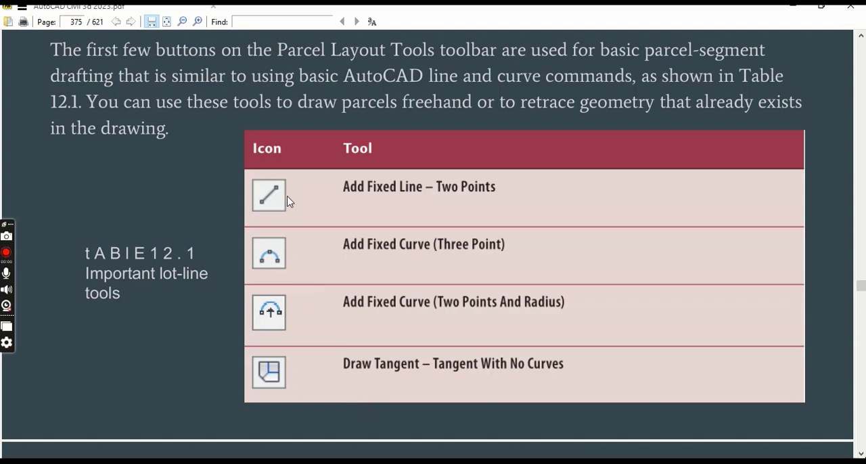
{"action": "mouse_move", "coordinate": [415, 201]}
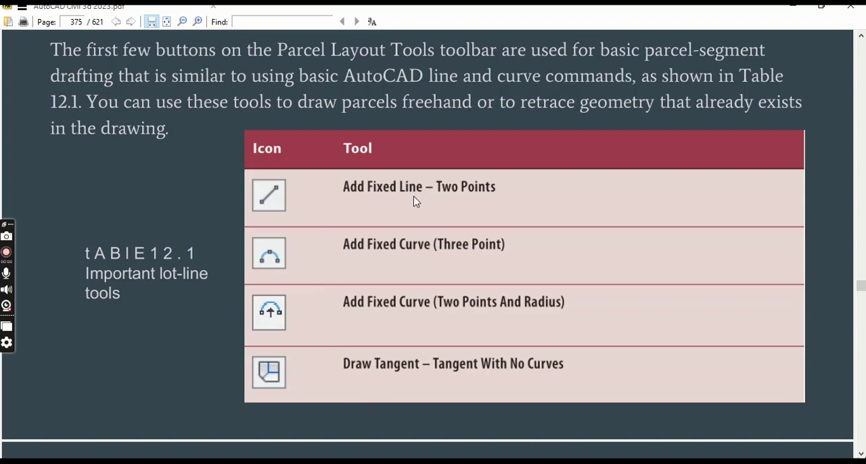
{"action": "mouse_move", "coordinate": [489, 208]}
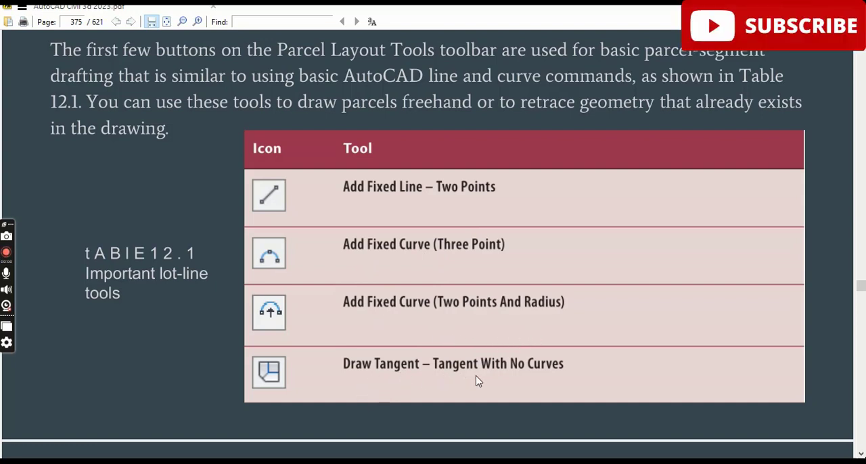
{"action": "mouse_move", "coordinate": [497, 368]}
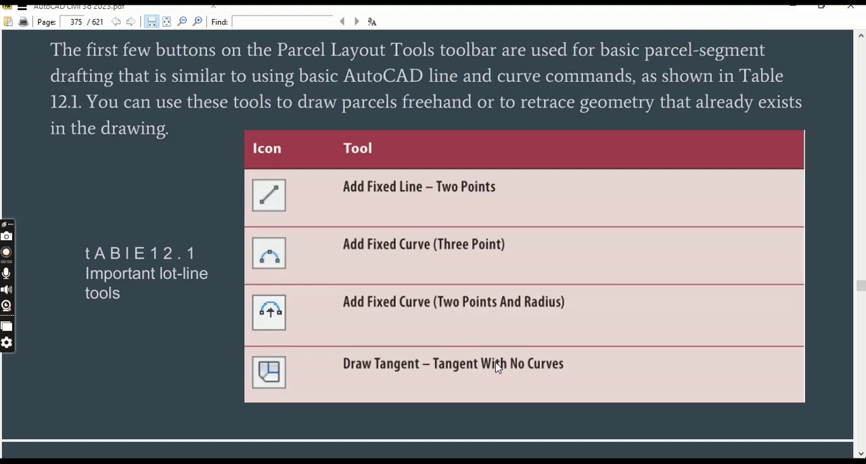
{"action": "scroll", "scroll_direction": "down", "scroll_amount": 3}
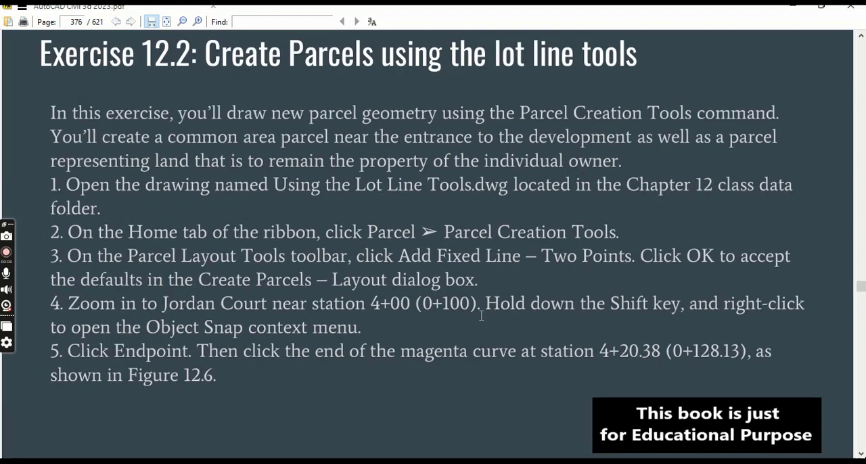
{"action": "scroll", "scroll_direction": "down", "scroll_amount": 3}
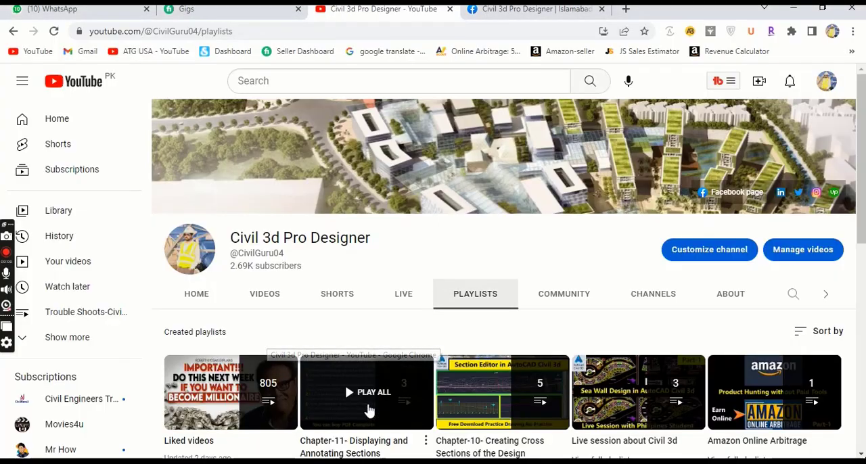
{"action": "mouse_move", "coordinate": [541, 252]}
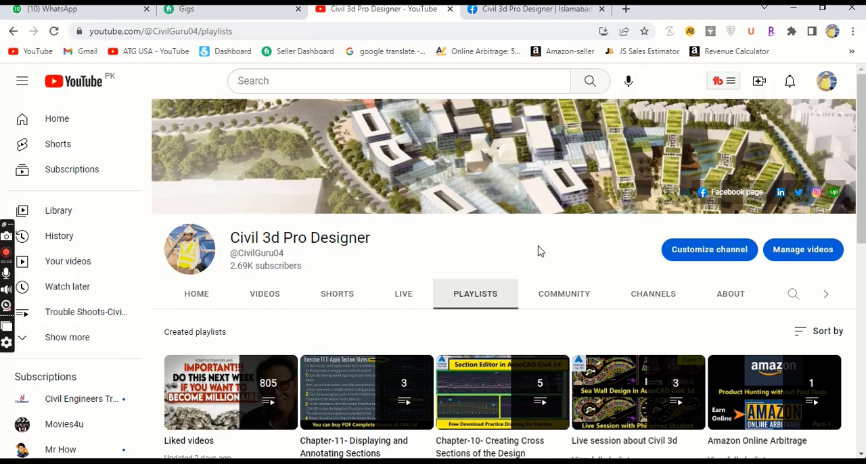
{"action": "mouse_move", "coordinate": [455, 315]}
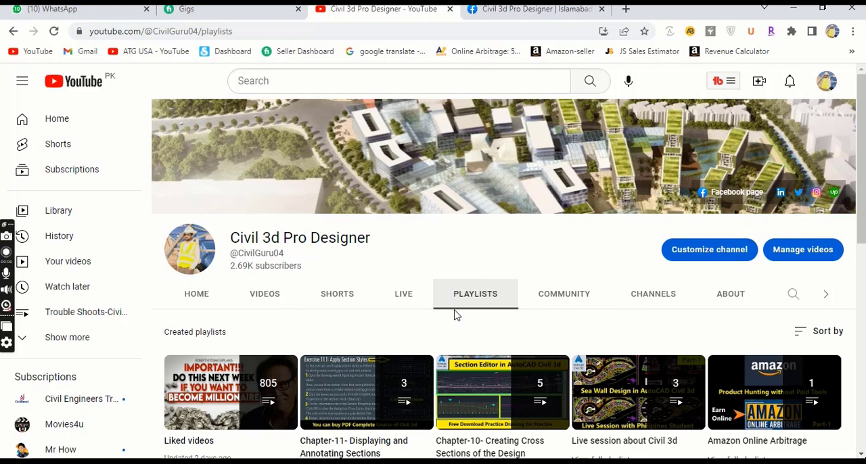
{"action": "scroll", "scroll_direction": "down", "scroll_amount": 3}
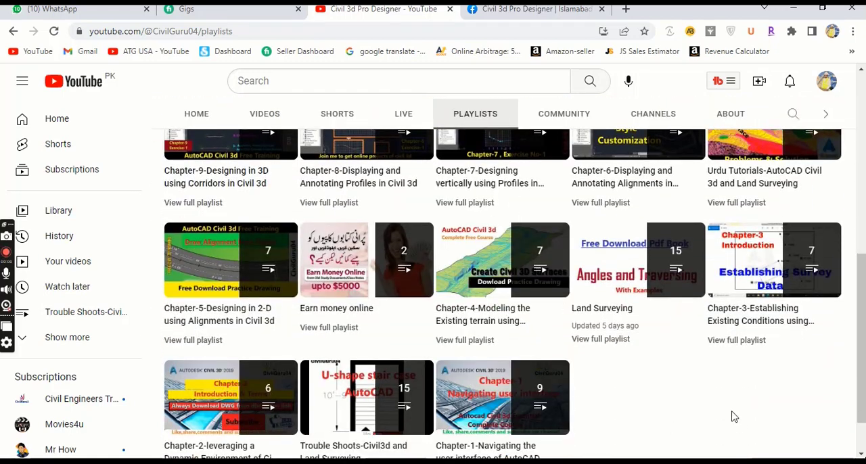
{"action": "scroll", "scroll_direction": "down", "scroll_amount": 3}
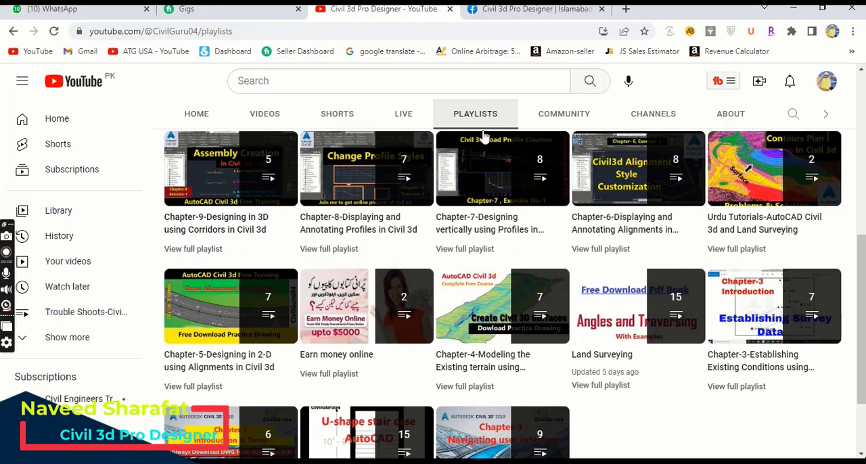
{"action": "scroll", "scroll_direction": "down", "scroll_amount": 3}
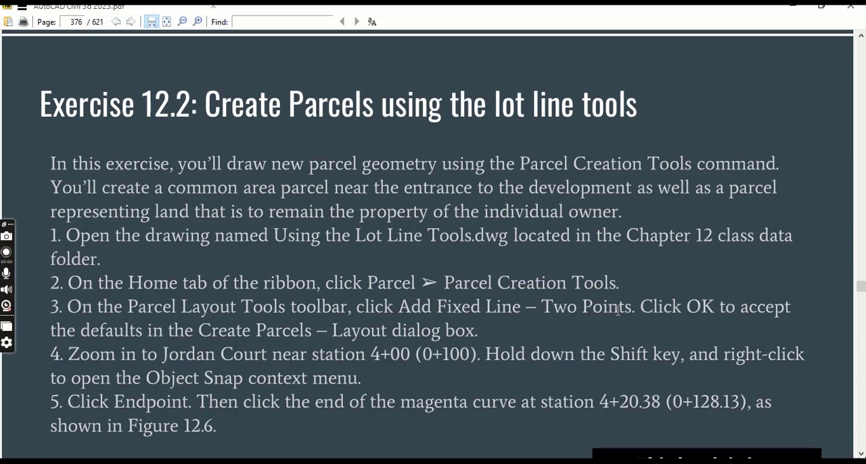
{"action": "left_click", "coordinate": [6, 252]}
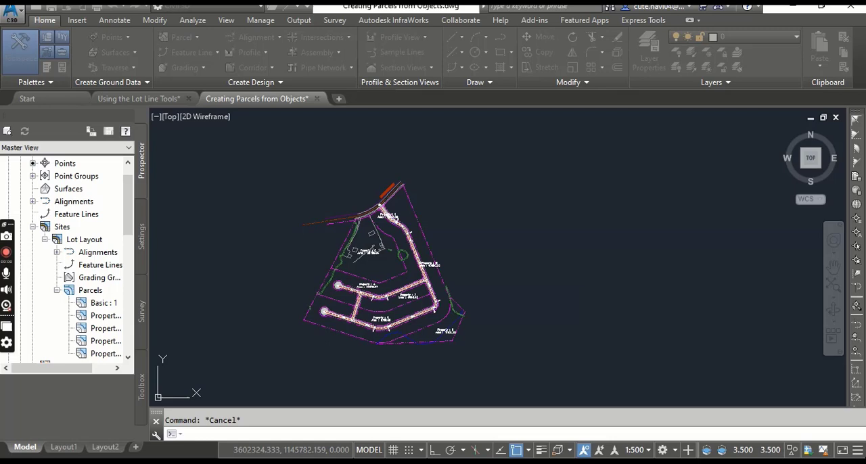
Step: Close Creating Parcels from Objects and start Add Fixed Line – Two Points from Parcel Creation Tools
{"action": "left_click", "coordinate": [137, 98]}
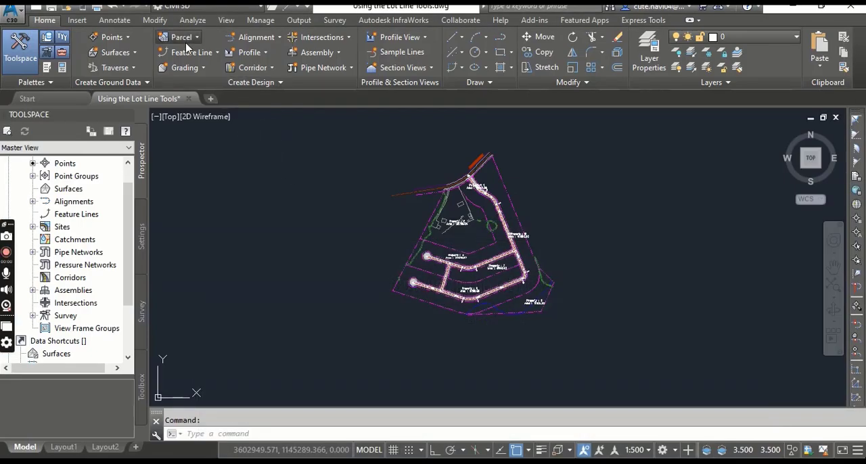
{"action": "left_click", "coordinate": [180, 36]}
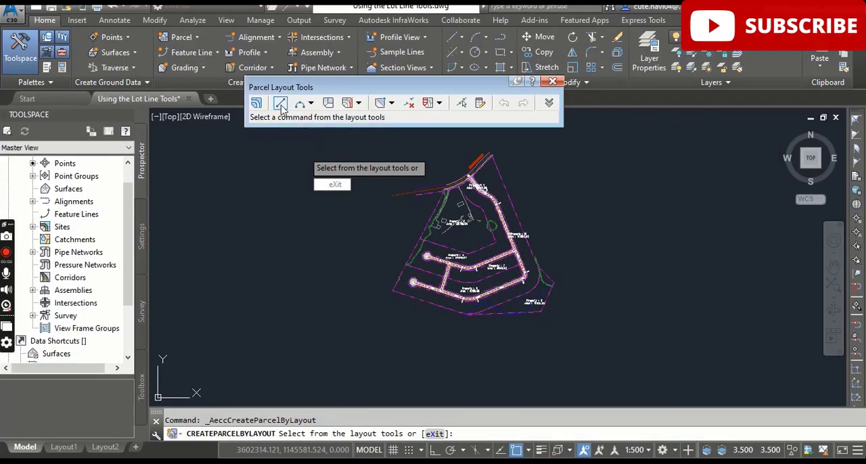
{"action": "mouse_move", "coordinate": [280, 103]}
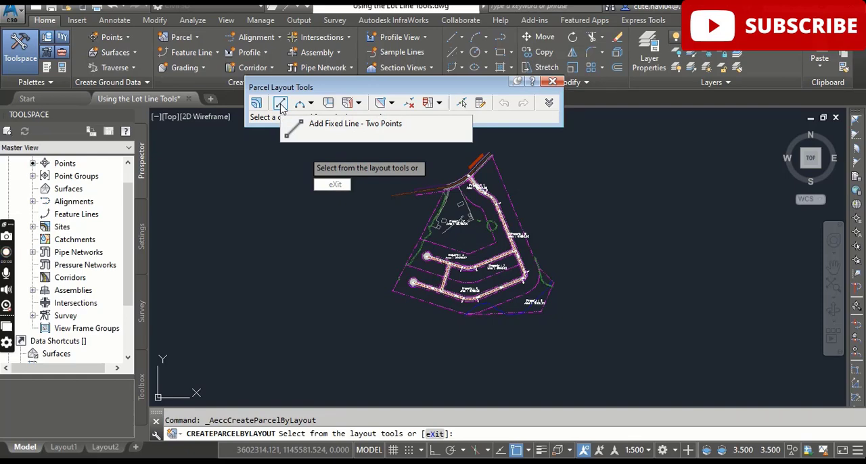
{"action": "left_click", "coordinate": [280, 103]}
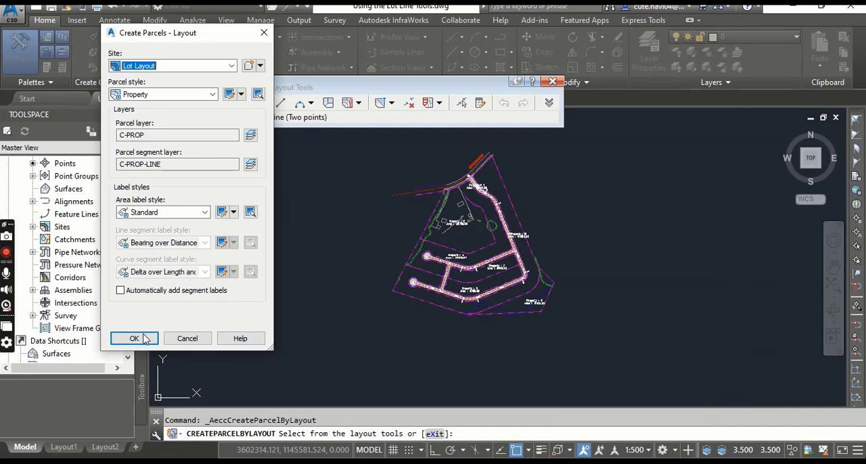
Step: Accept Create Parcels – Layout defaults: Lot Layout site, Property style
{"action": "left_click", "coordinate": [134, 338]}
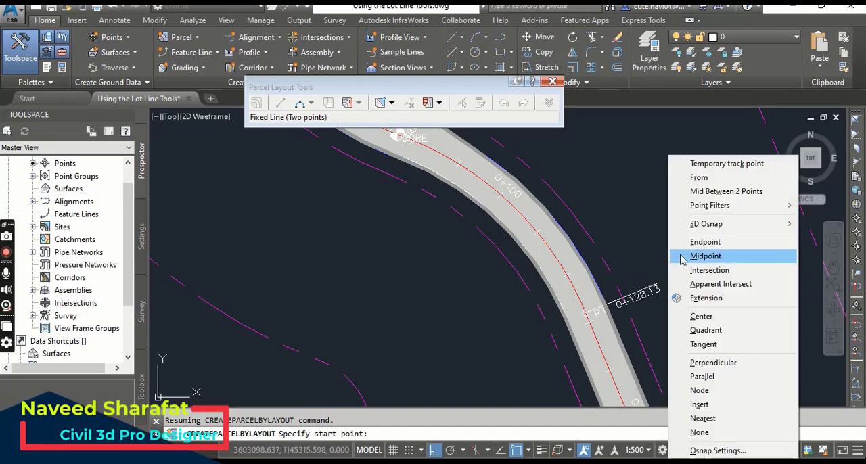
{"action": "mouse_move", "coordinate": [705, 330]}
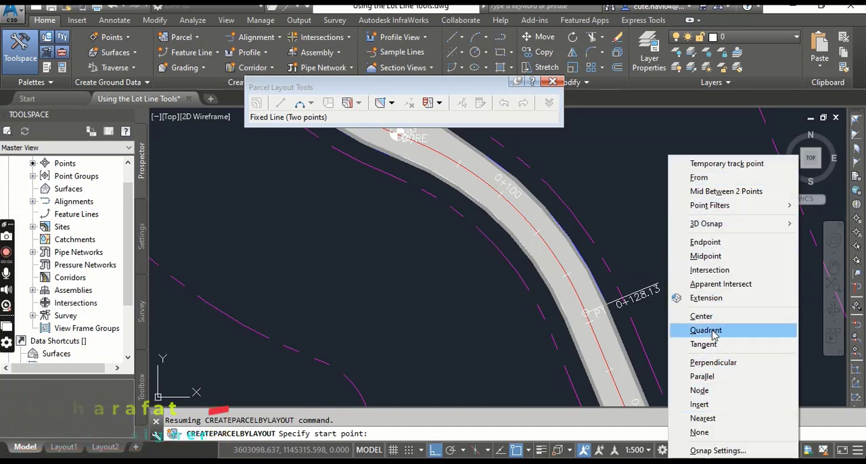
{"action": "mouse_move", "coordinate": [717, 316]}
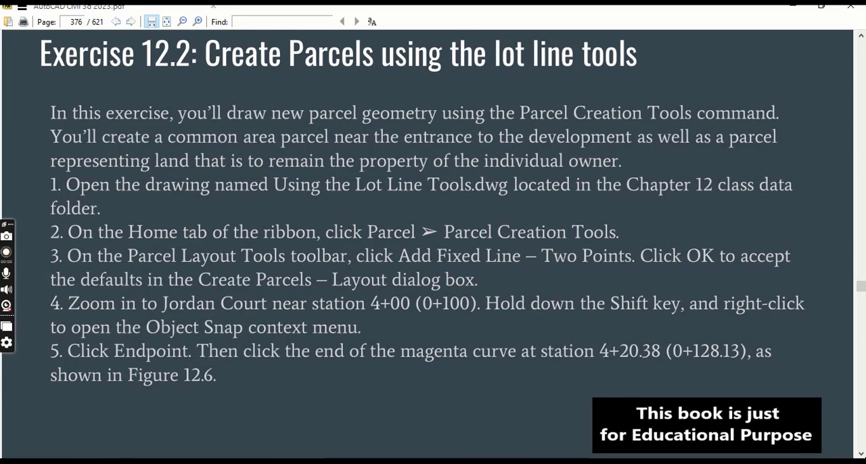
Step: Snap the lot line start to the curve endpoint at station 0+128.13
{"action": "left_click", "coordinate": [6, 252]}
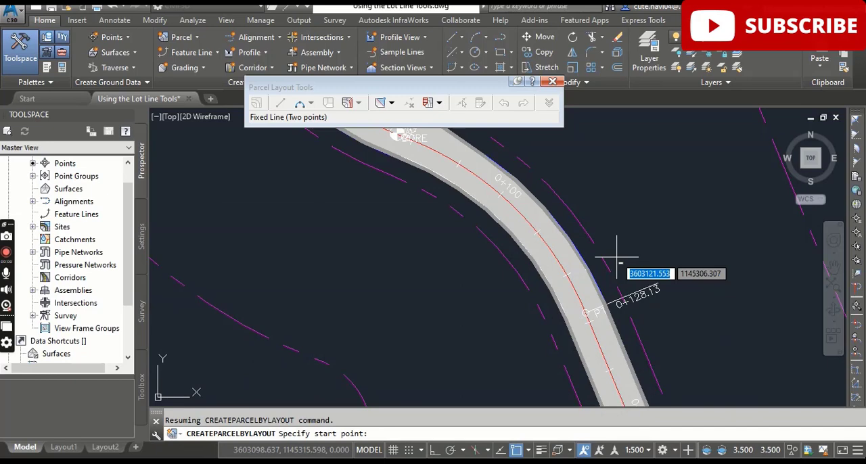
{"action": "right_click", "coordinate": [617, 257]}
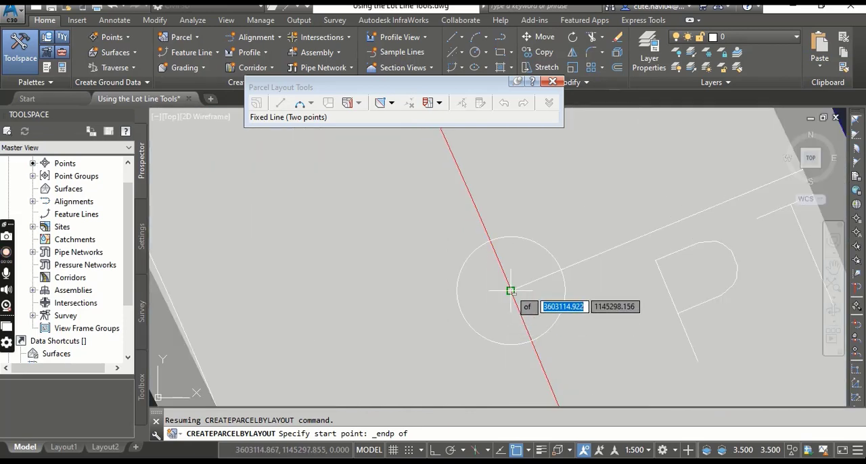
{"action": "left_click", "coordinate": [512, 291]}
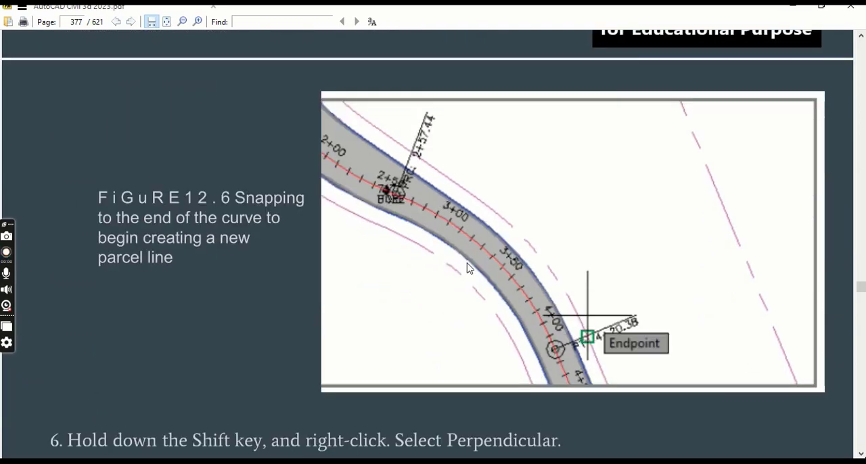
Step: Read Figure 12.6 and step 6 on the Perpendicular snap in the PDF
{"action": "scroll", "scroll_direction": "down", "scroll_amount": 3}
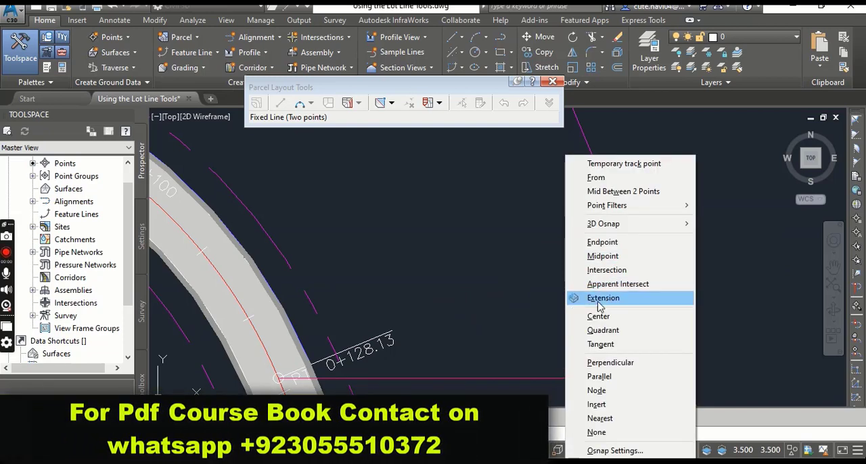
{"action": "left_click", "coordinate": [603, 298]}
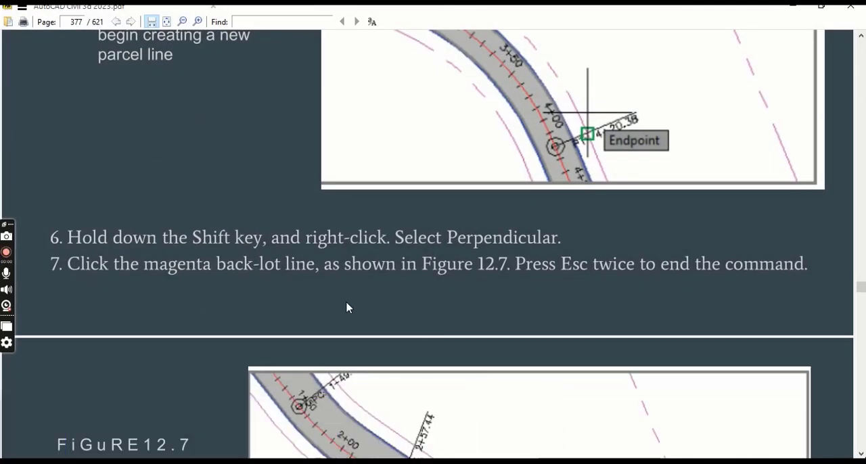
{"action": "mouse_move", "coordinate": [502, 282]}
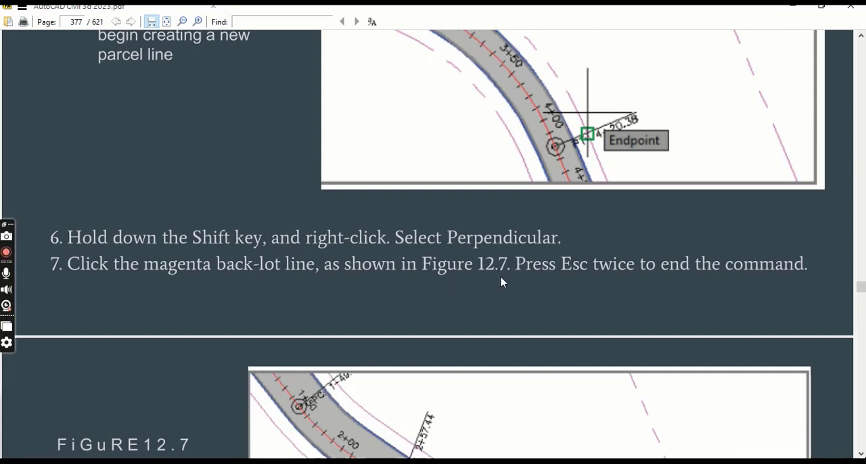
Step: End the lot line perpendicular on the magenta back-lot line, creating Property 8
{"action": "scroll", "scroll_direction": "down", "scroll_amount": 3}
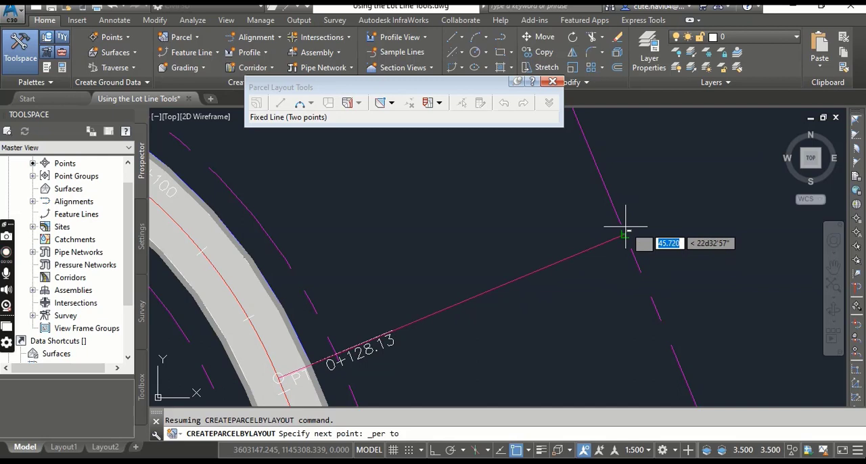
{"action": "mouse_move", "coordinate": [624, 235]}
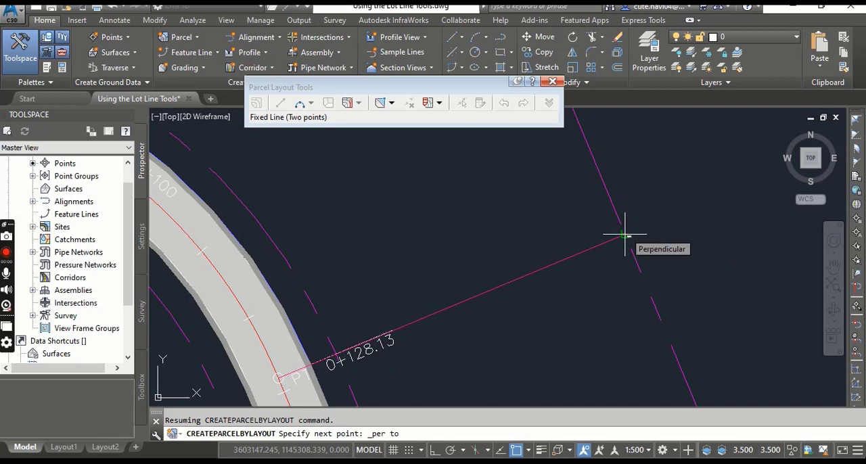
{"action": "left_click", "coordinate": [622, 235]}
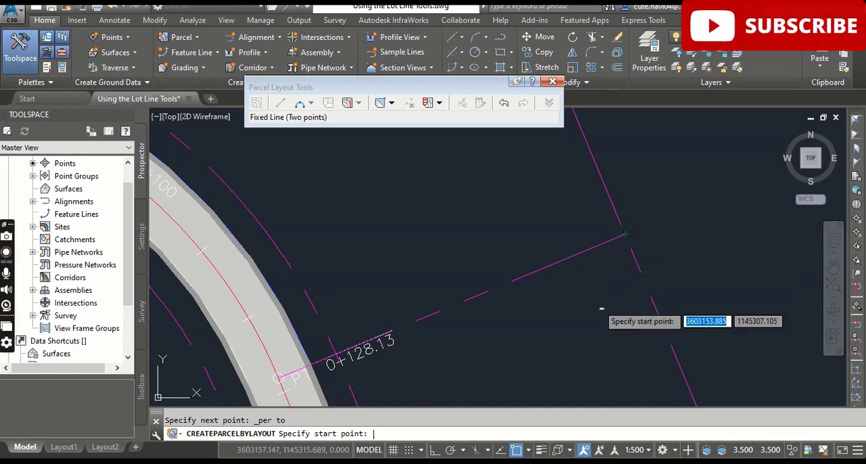
{"action": "left_click", "coordinate": [598, 305]}
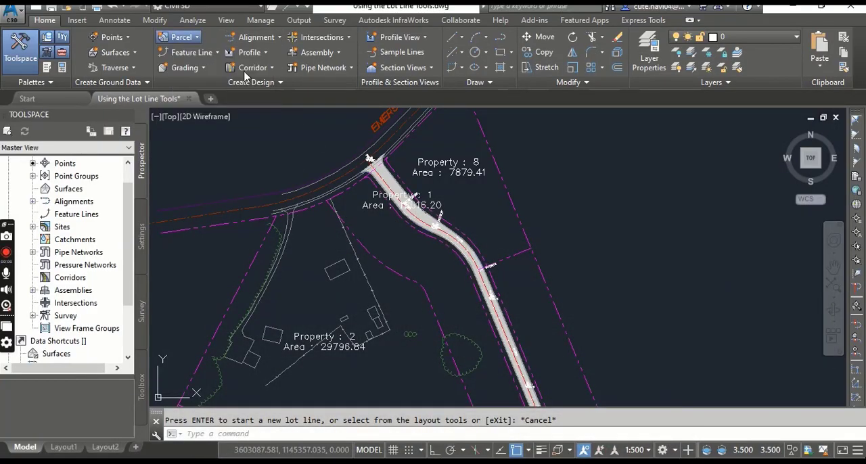
Step: Start a Tan-Tan (No Curves) lot line with Lot Layout site and Property style
{"action": "left_click", "coordinate": [179, 36]}
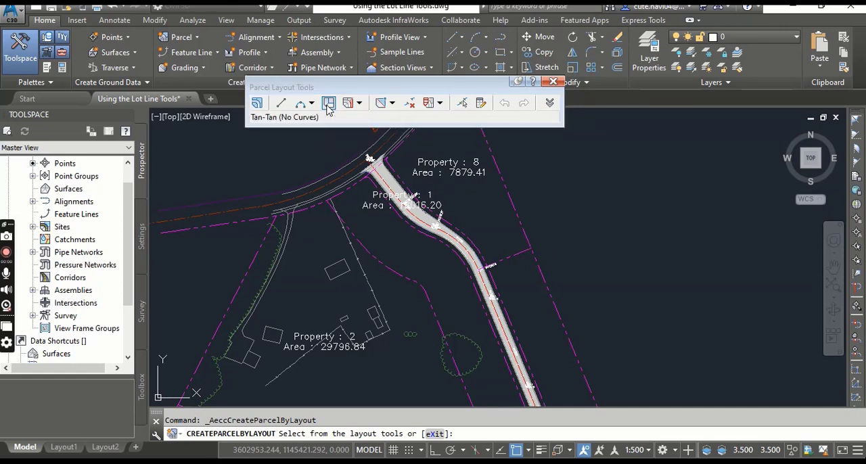
{"action": "left_click", "coordinate": [329, 102]}
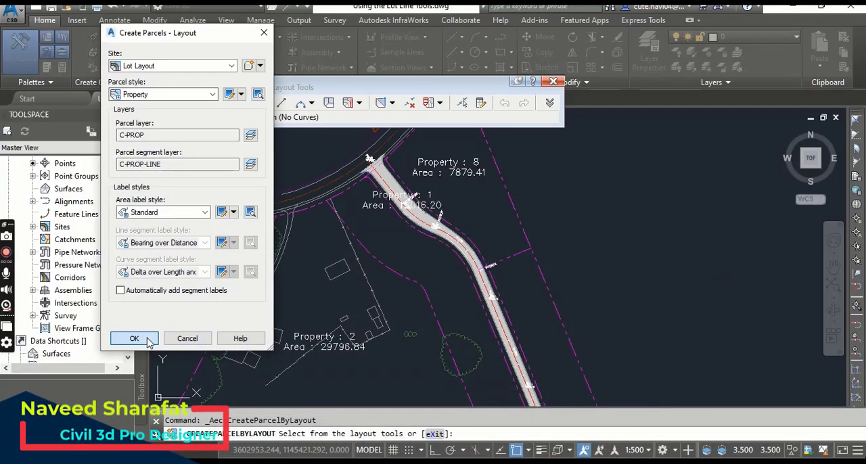
{"action": "left_click", "coordinate": [134, 338]}
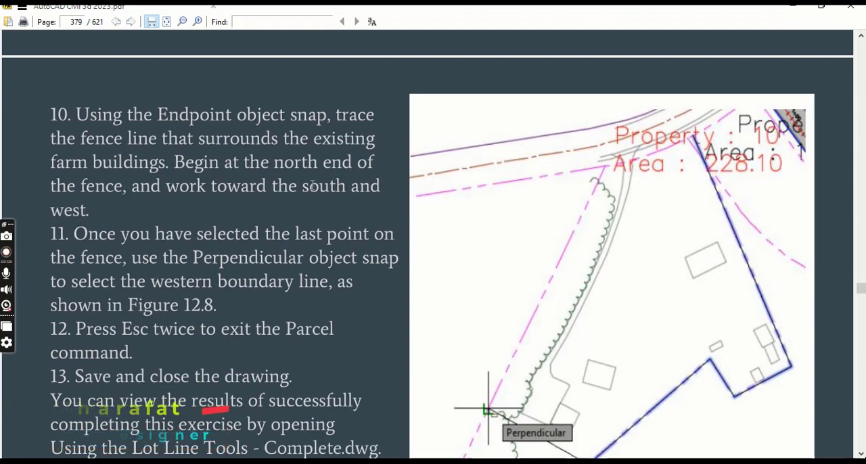
{"action": "mouse_move", "coordinate": [350, 215]}
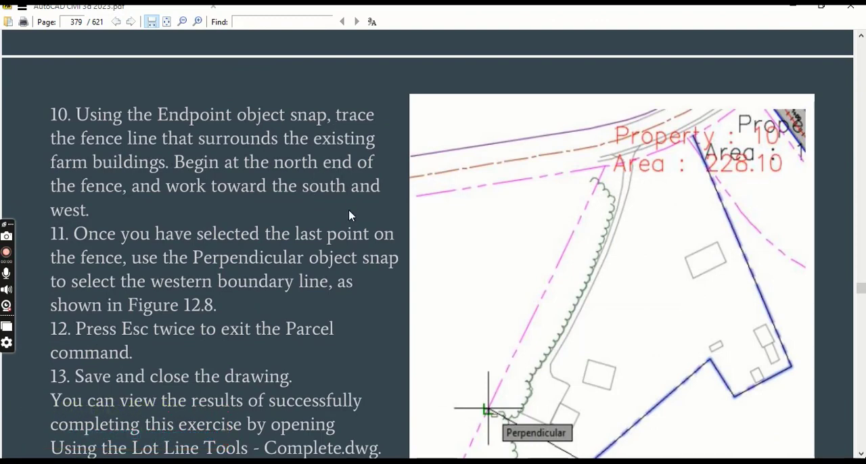
Step: Read steps 10–13 and Figure 12.8 on tracing the farm fence, then return to Civil 3D
{"action": "scroll", "scroll_direction": "down", "scroll_amount": 3}
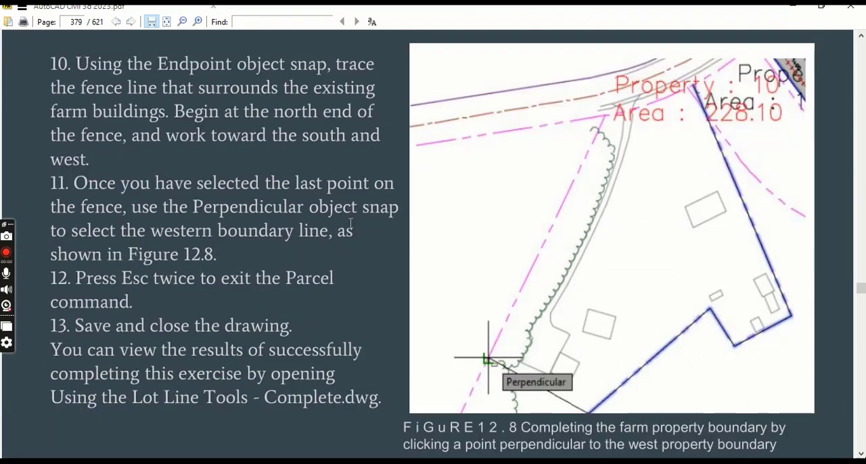
{"action": "left_click", "coordinate": [6, 252]}
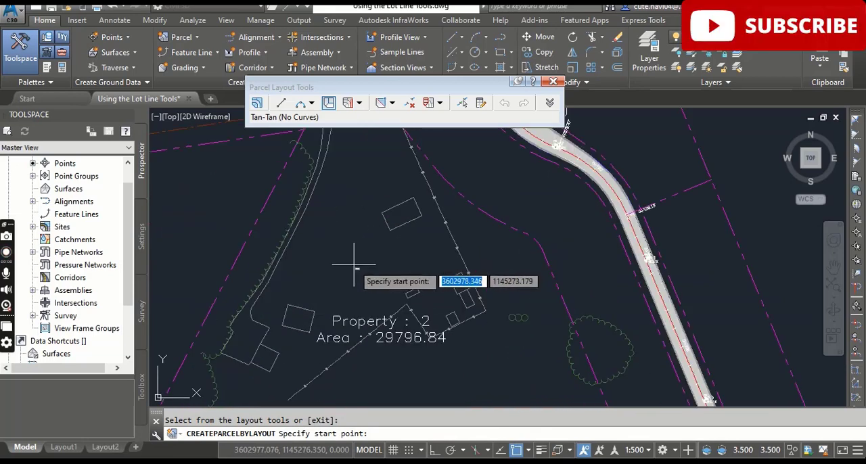
{"action": "mouse_move", "coordinate": [352, 256]}
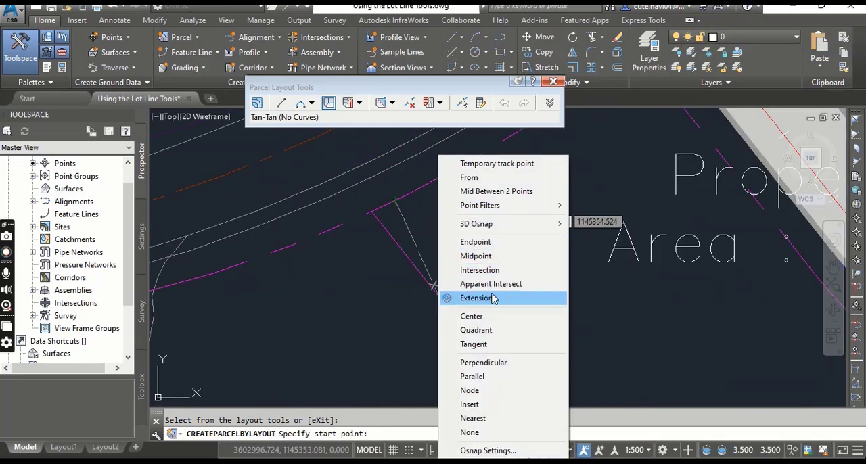
{"action": "mouse_move", "coordinate": [475, 242]}
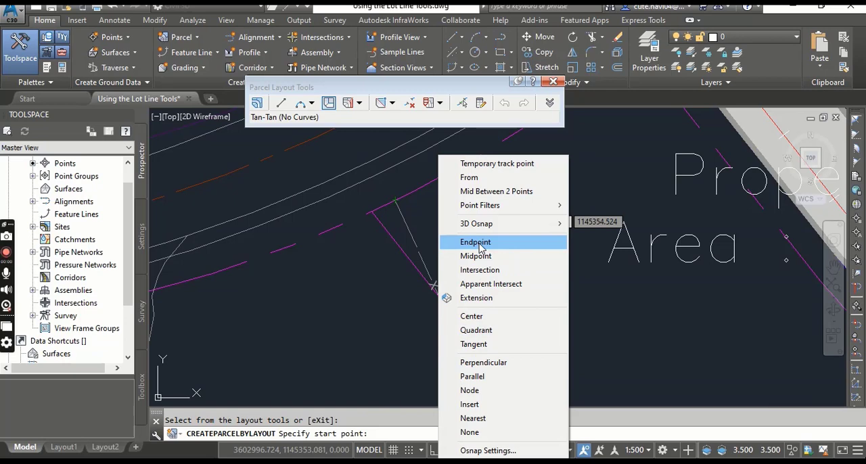
Step: Trace the farm fence into Property 10, ending perpendicular on the west boundary
{"action": "left_click", "coordinate": [475, 241]}
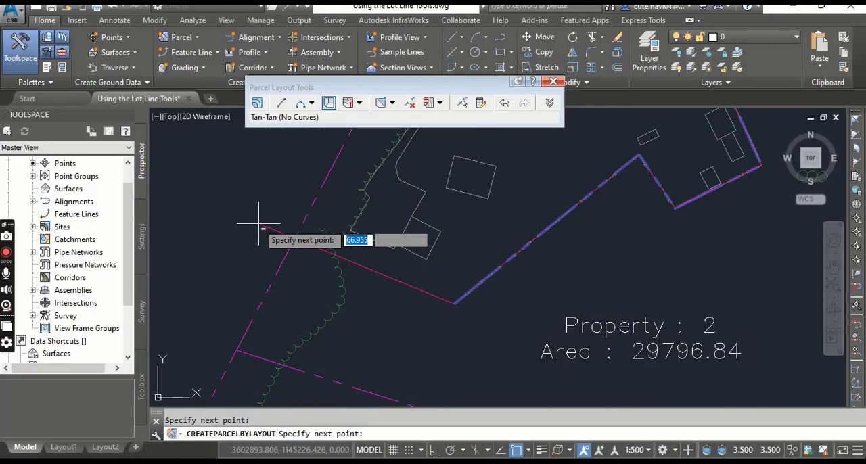
{"action": "right_click", "coordinate": [261, 230]}
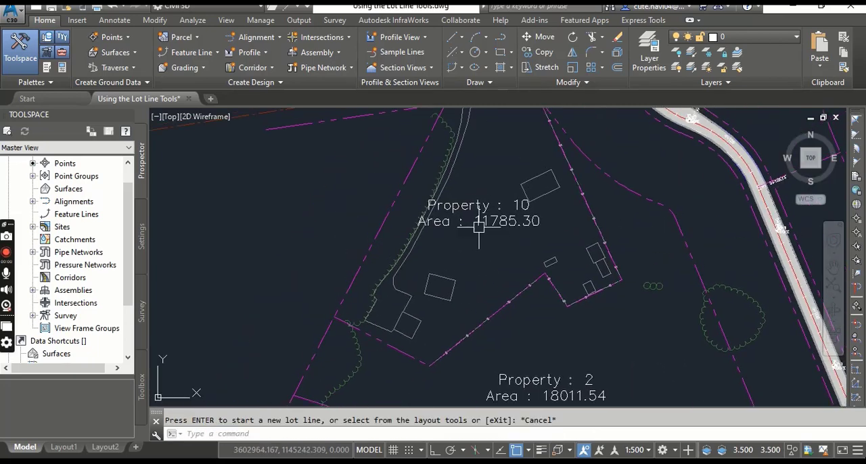
{"action": "mouse_move", "coordinate": [491, 256]}
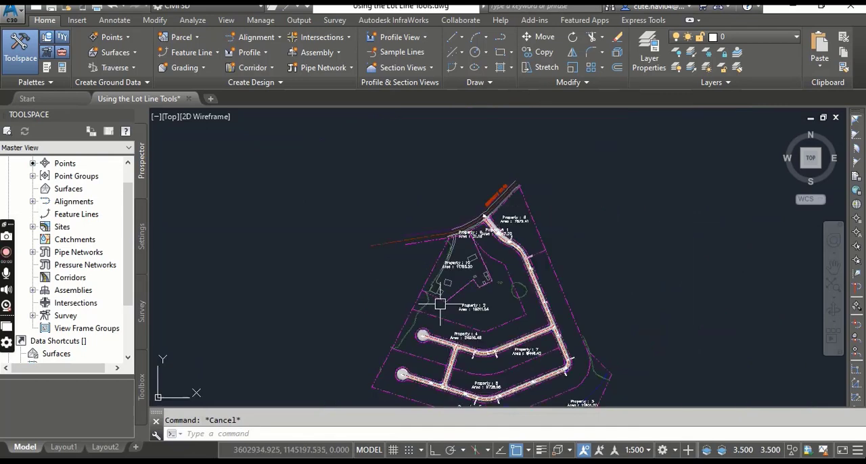
Step: Zoom out to show the whole subdivision, including Properties 8 and 10
{"action": "left_click_drag", "start_coordinate": [439, 305], "coordinate": [611, 247]}
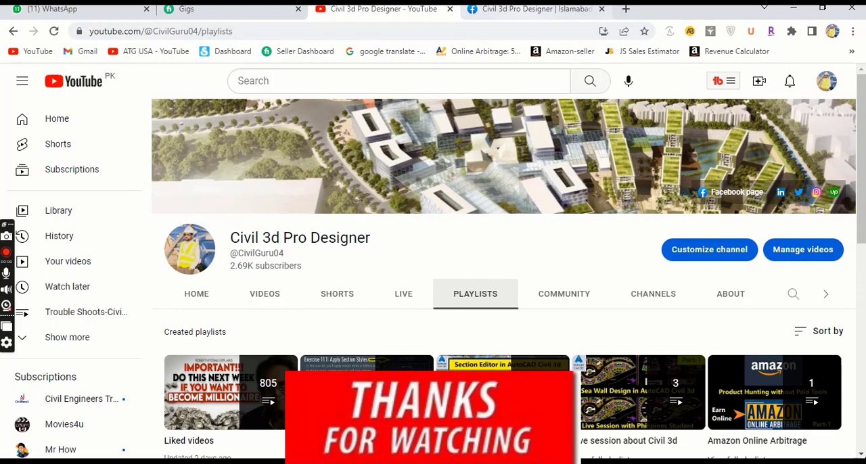
Step: Browse the Civil 3d Pro Designer Facebook page down to its life events and featured posts
{"action": "left_click", "coordinate": [535, 9]}
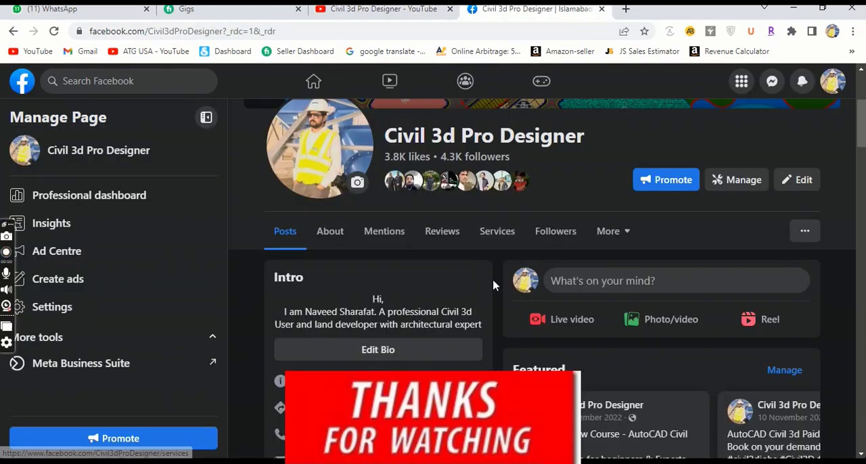
{"action": "scroll", "scroll_direction": "up", "scroll_amount": 3}
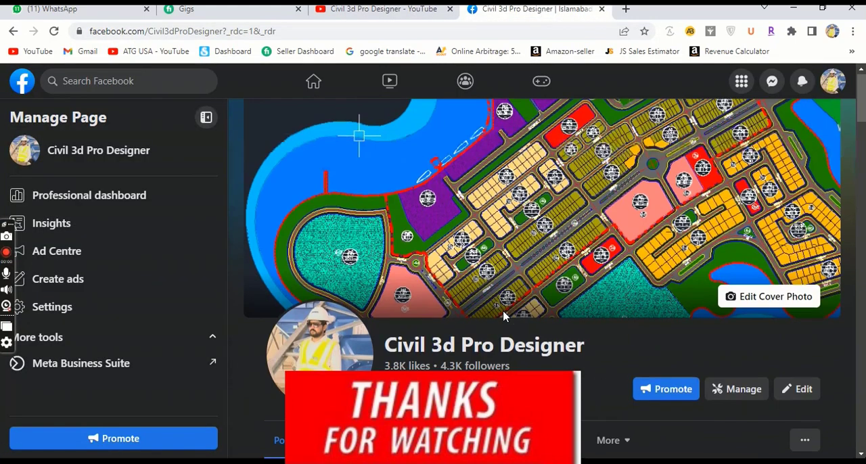
{"action": "scroll", "scroll_direction": "down", "scroll_amount": 3}
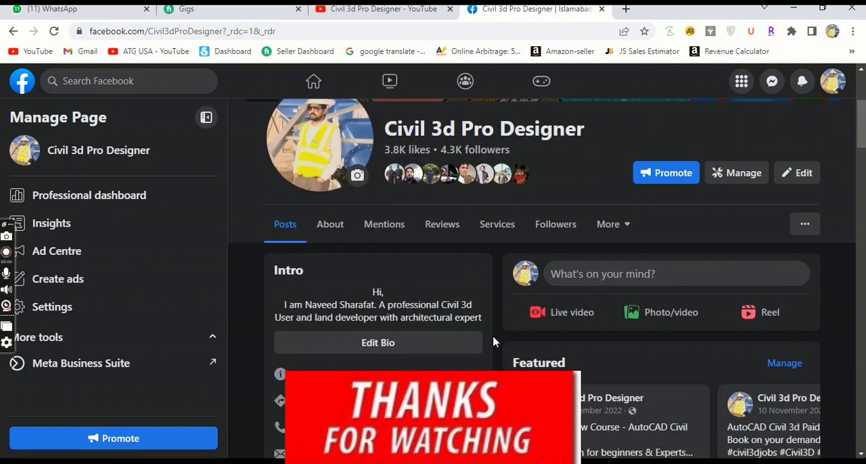
{"action": "scroll", "scroll_direction": "down", "scroll_amount": 3}
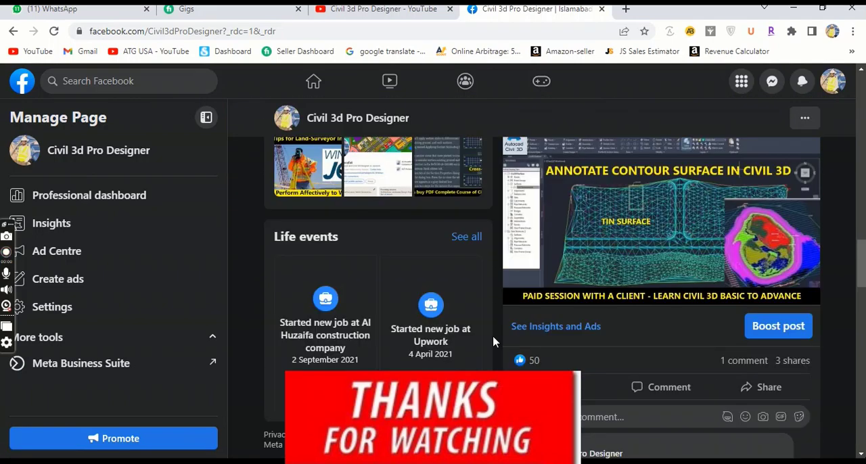